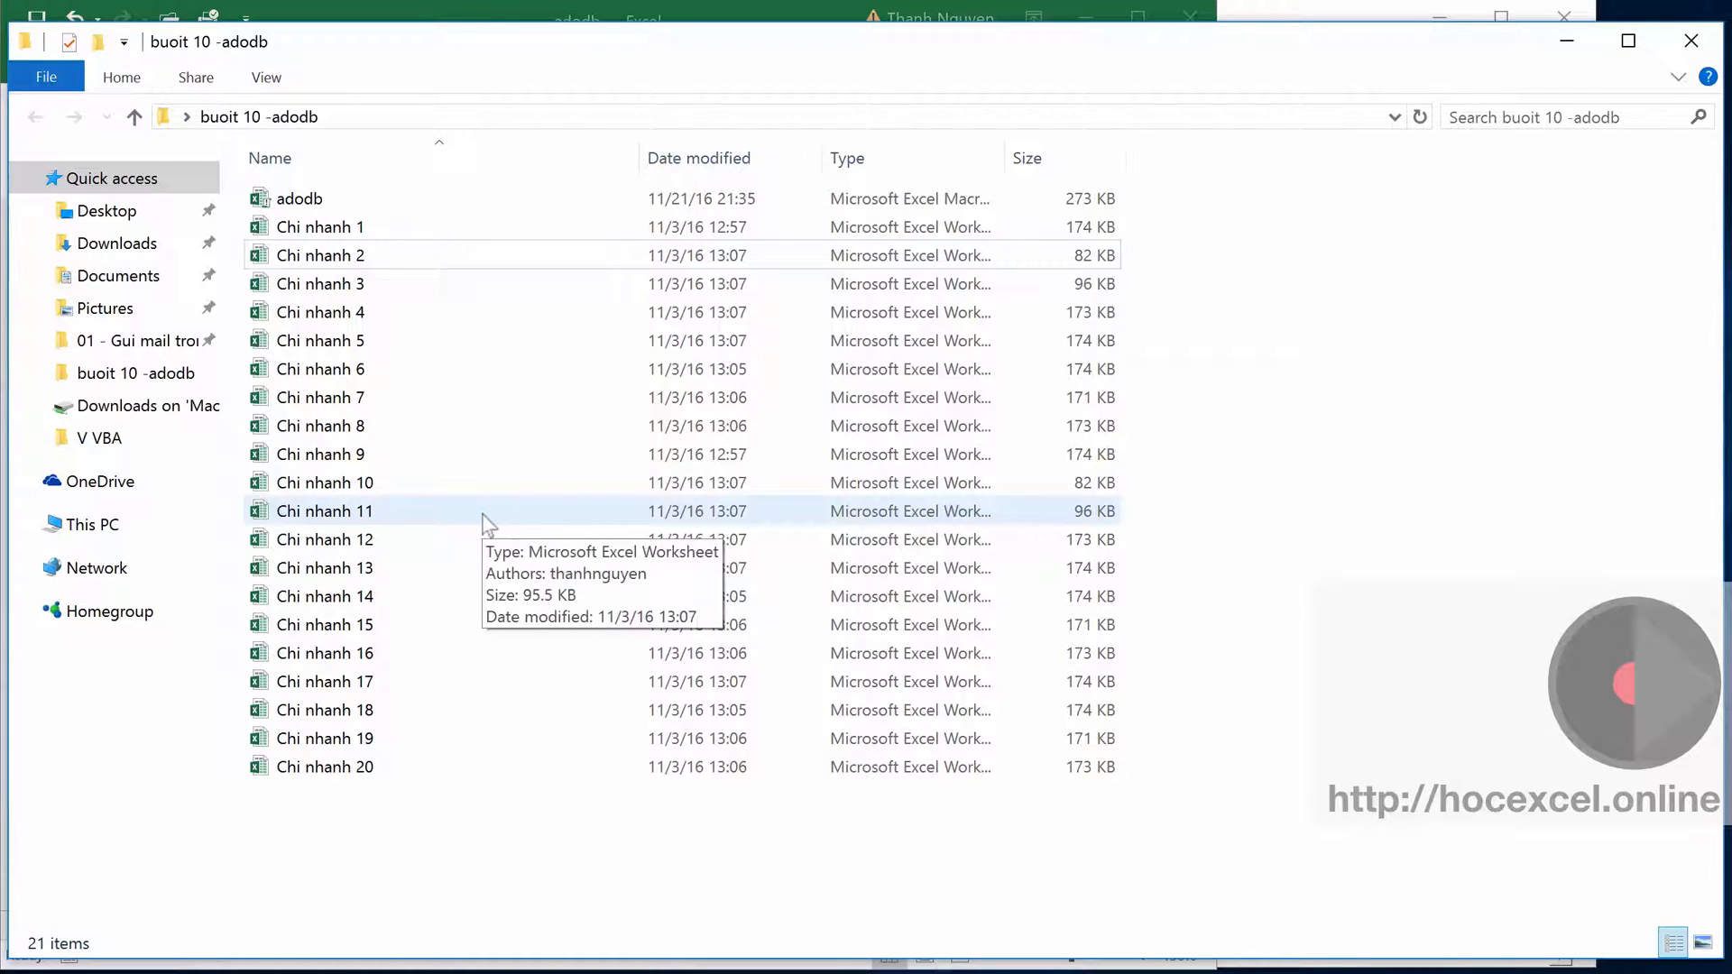
mouse_move(377, 283)
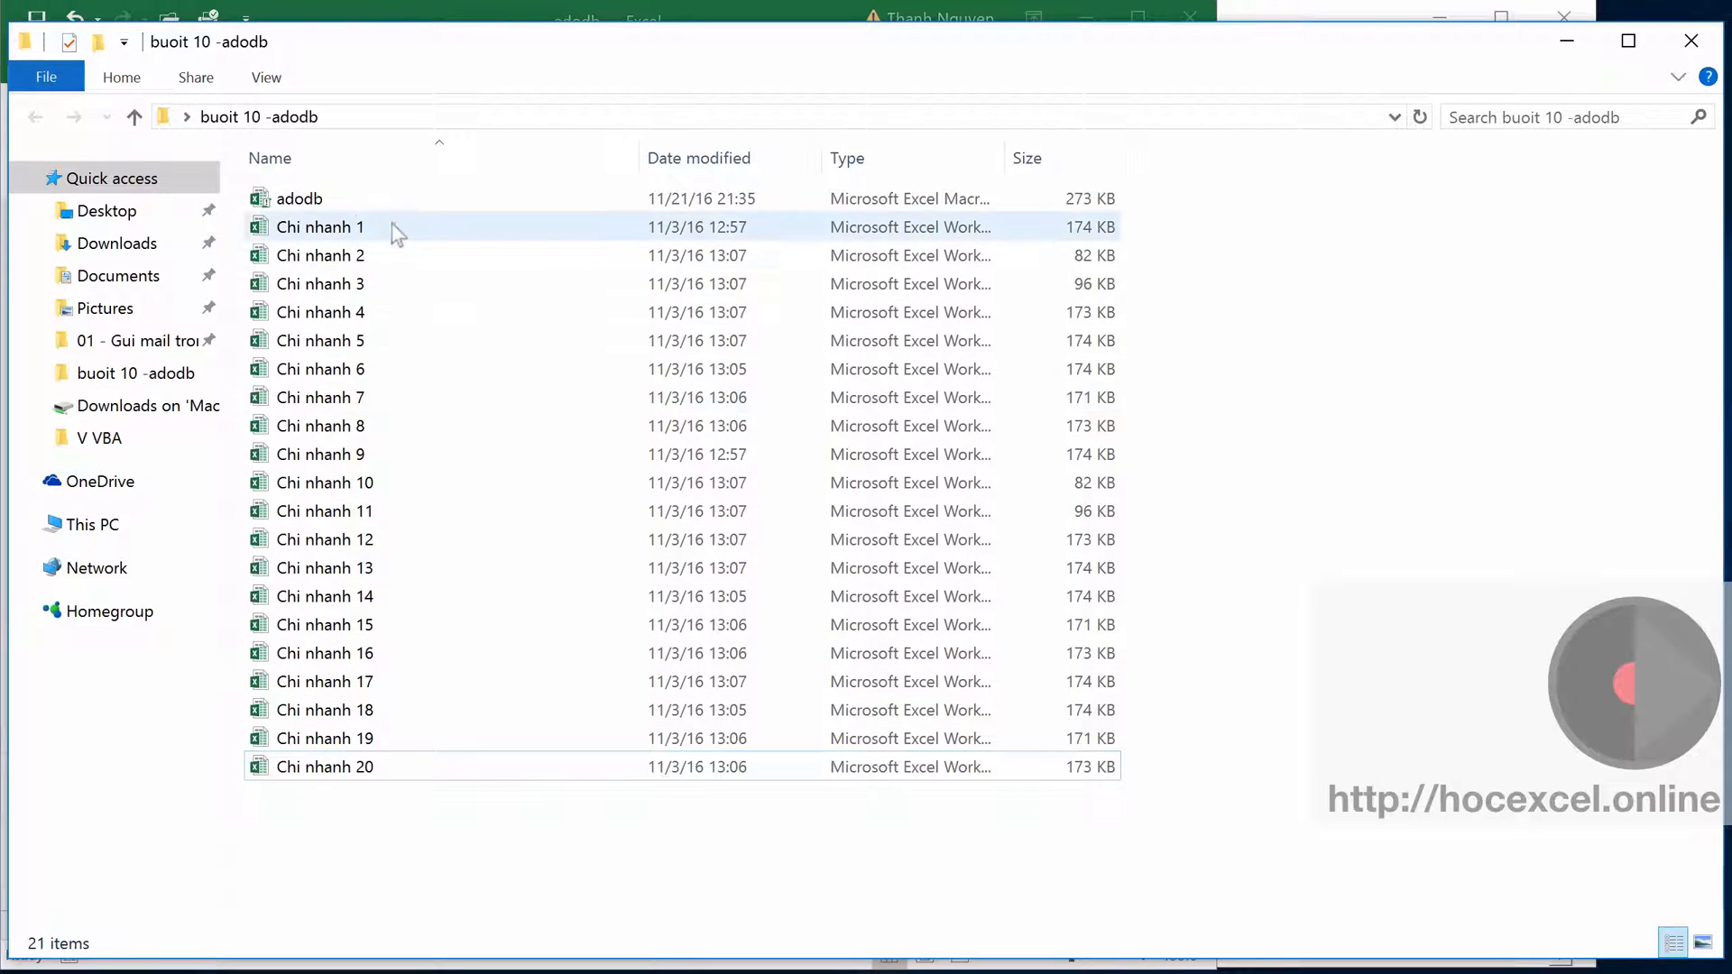
- View the Chi nhanh 1 branch workbook, then launch the Master sheet's 'Click to choose file(s)' macro
double_click(322, 227)
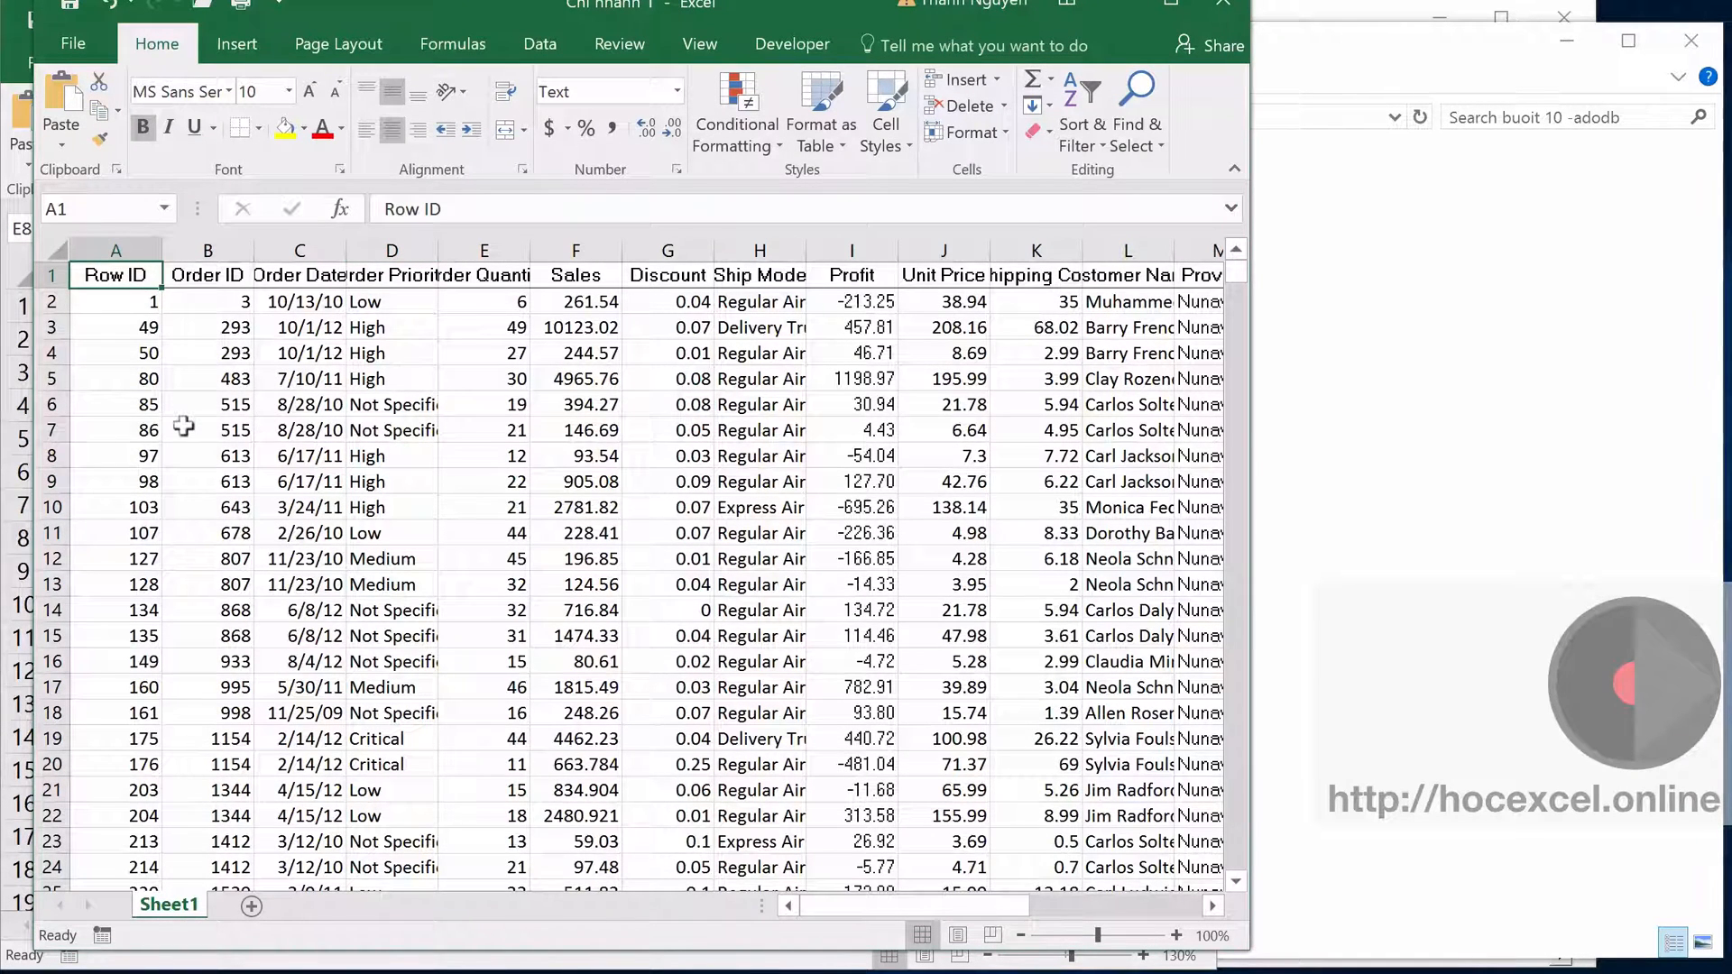
mouse_move(460, 482)
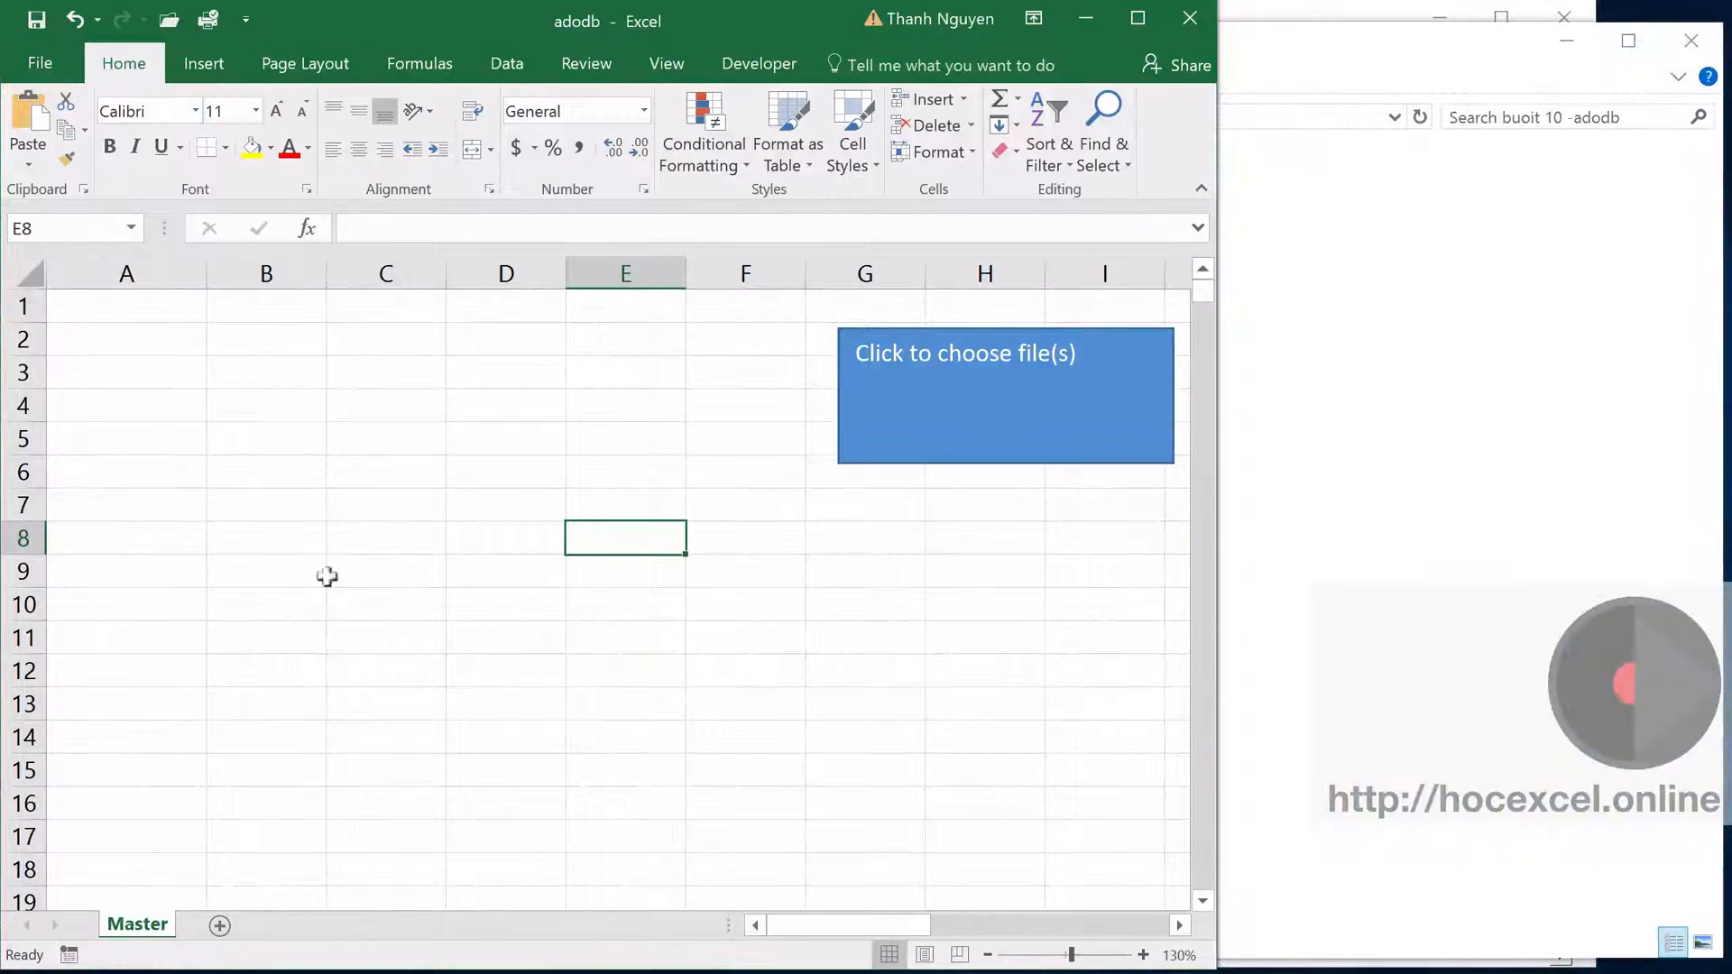
click(386, 537)
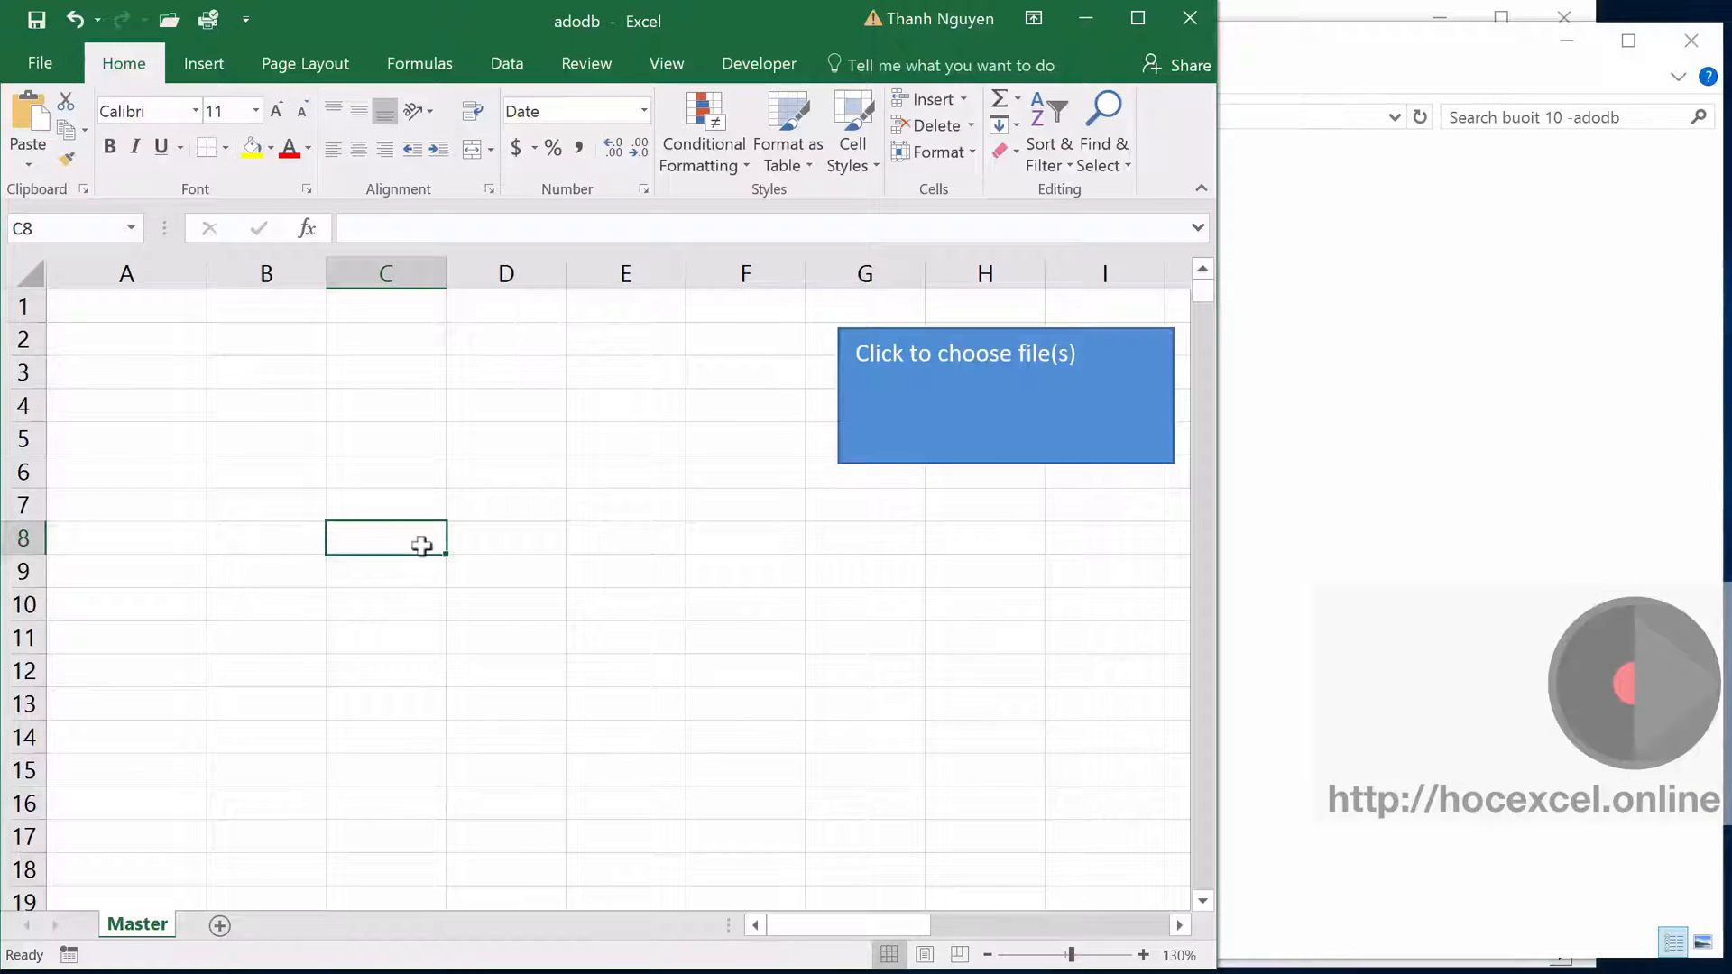
mouse_move(916, 429)
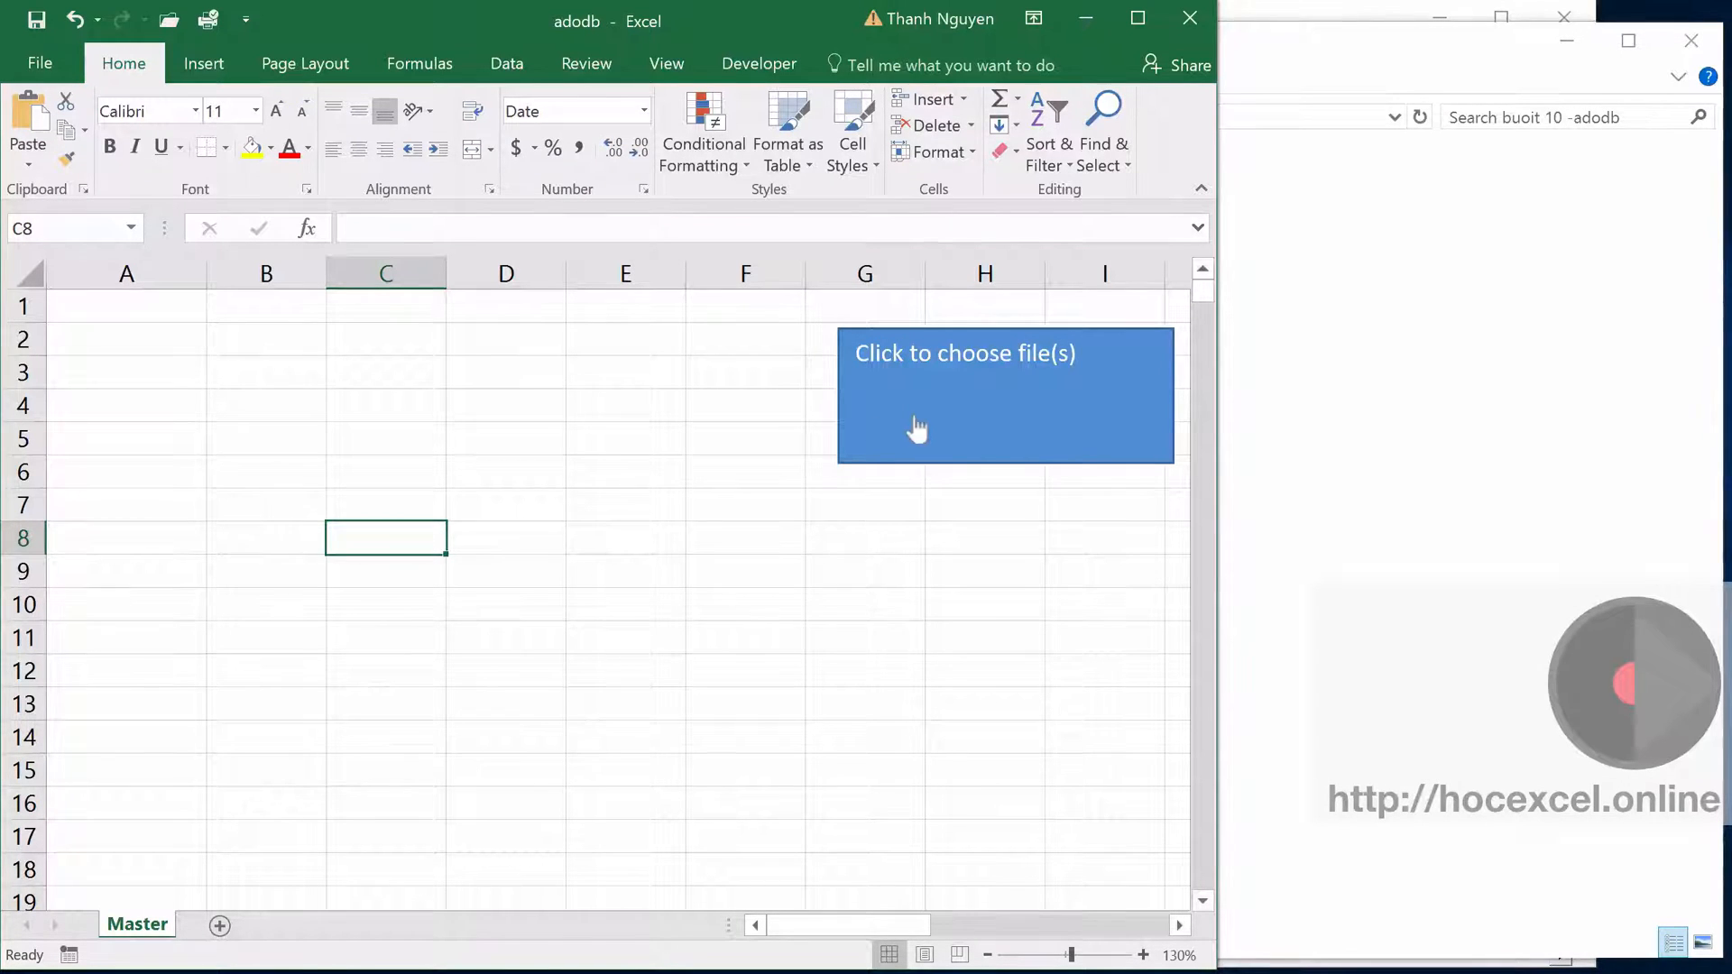
click(915, 431)
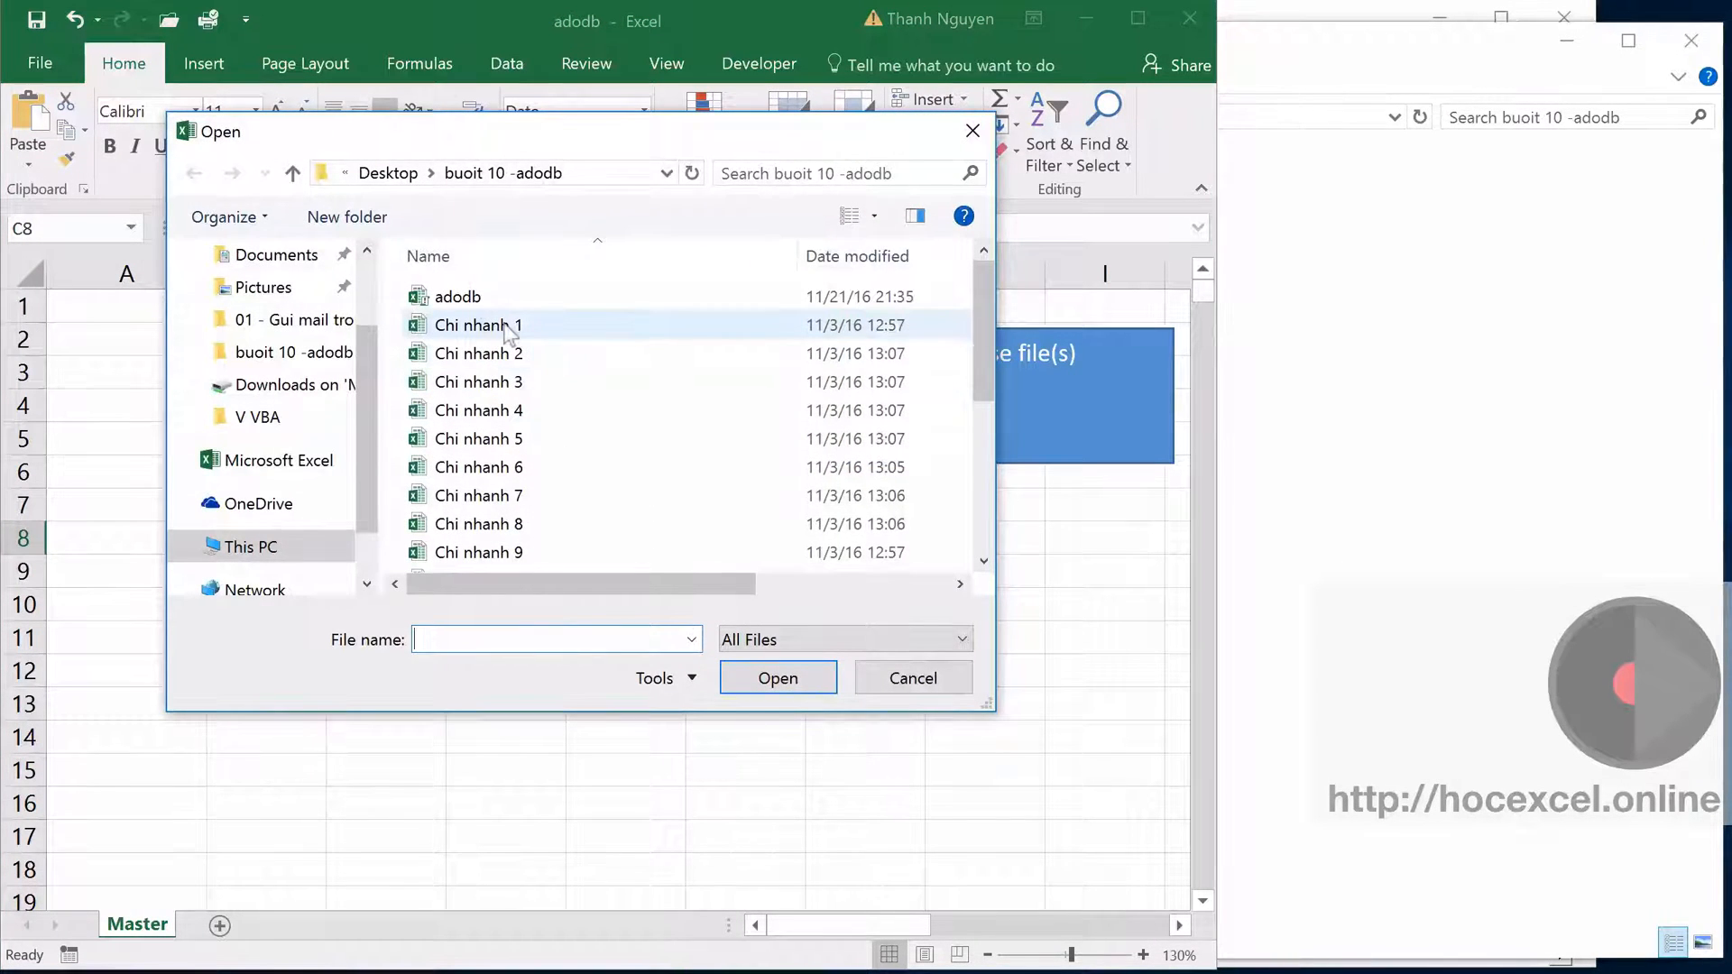
- Select Chi nhanh 1 through Chi nhanh 20 in the Open dialog and confirm the import
click(478, 325)
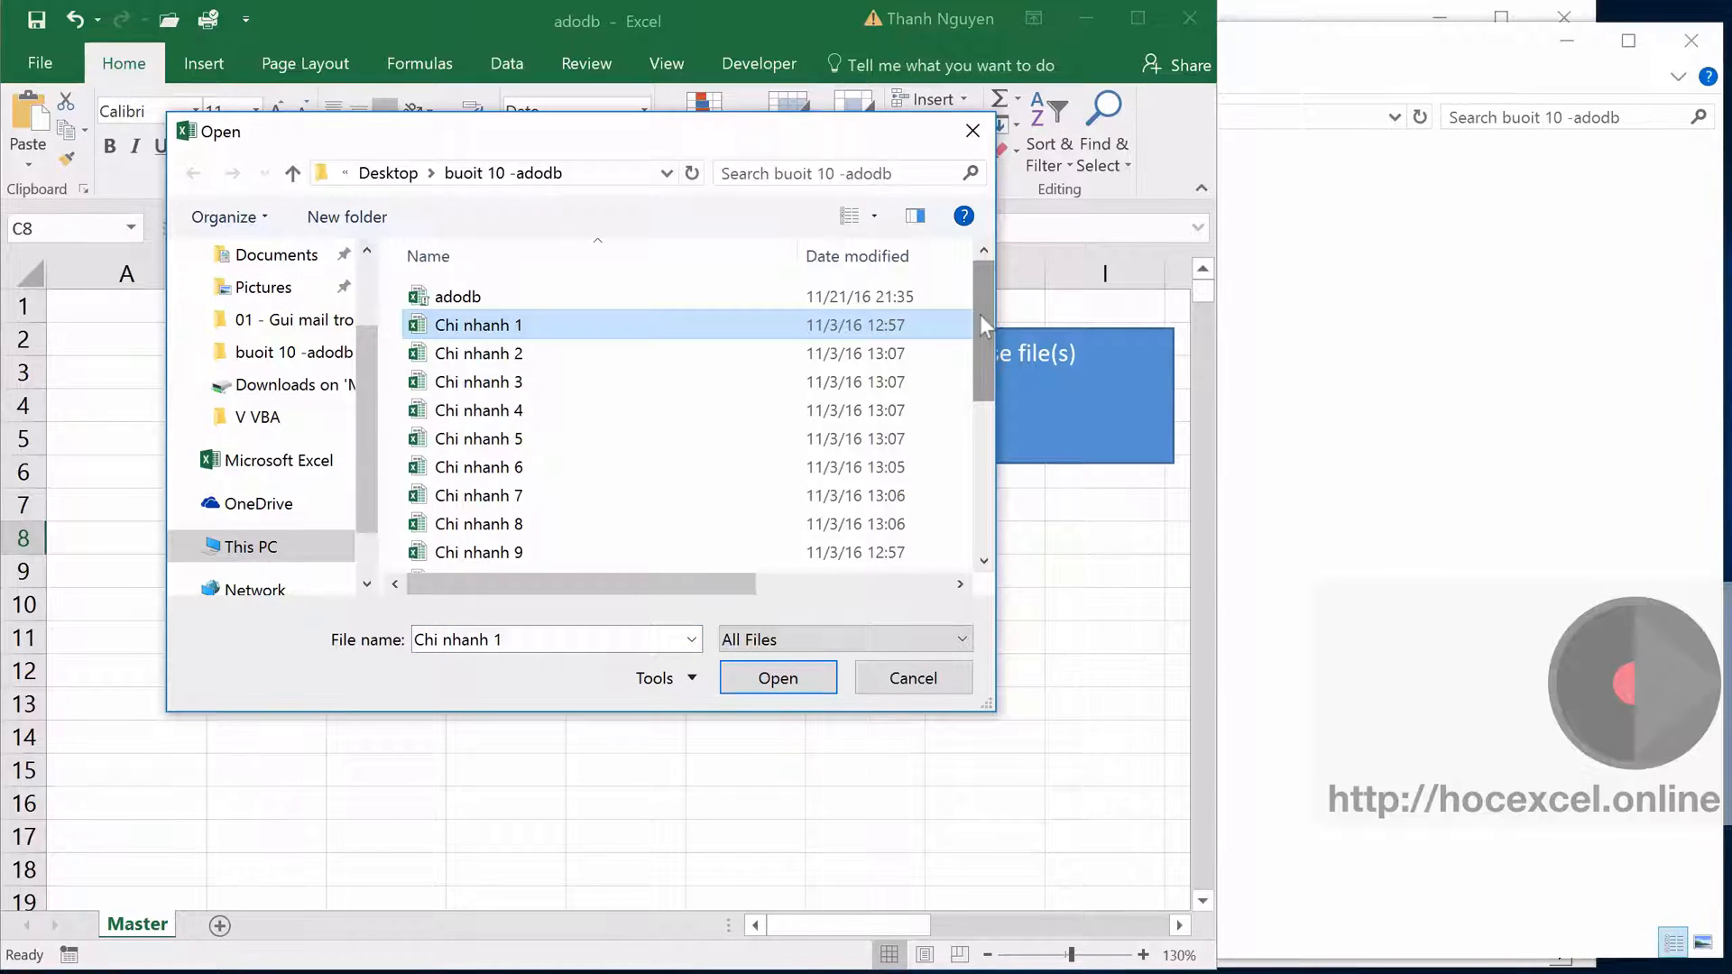
scroll(down, 3)
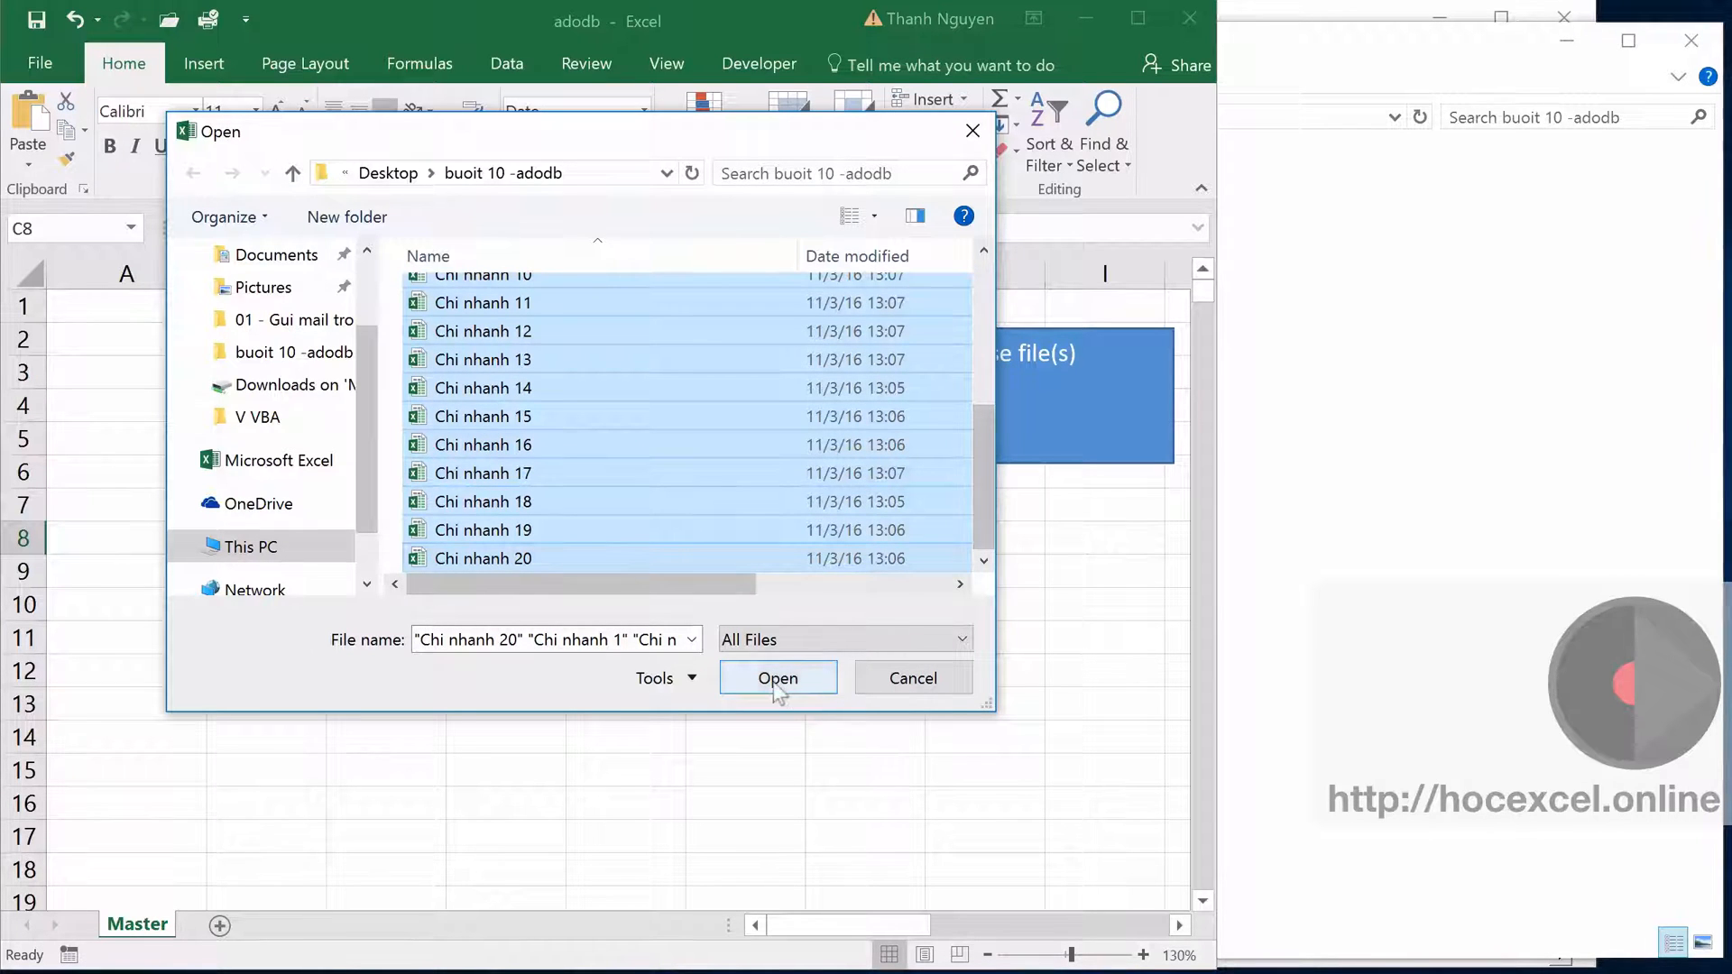
click(777, 676)
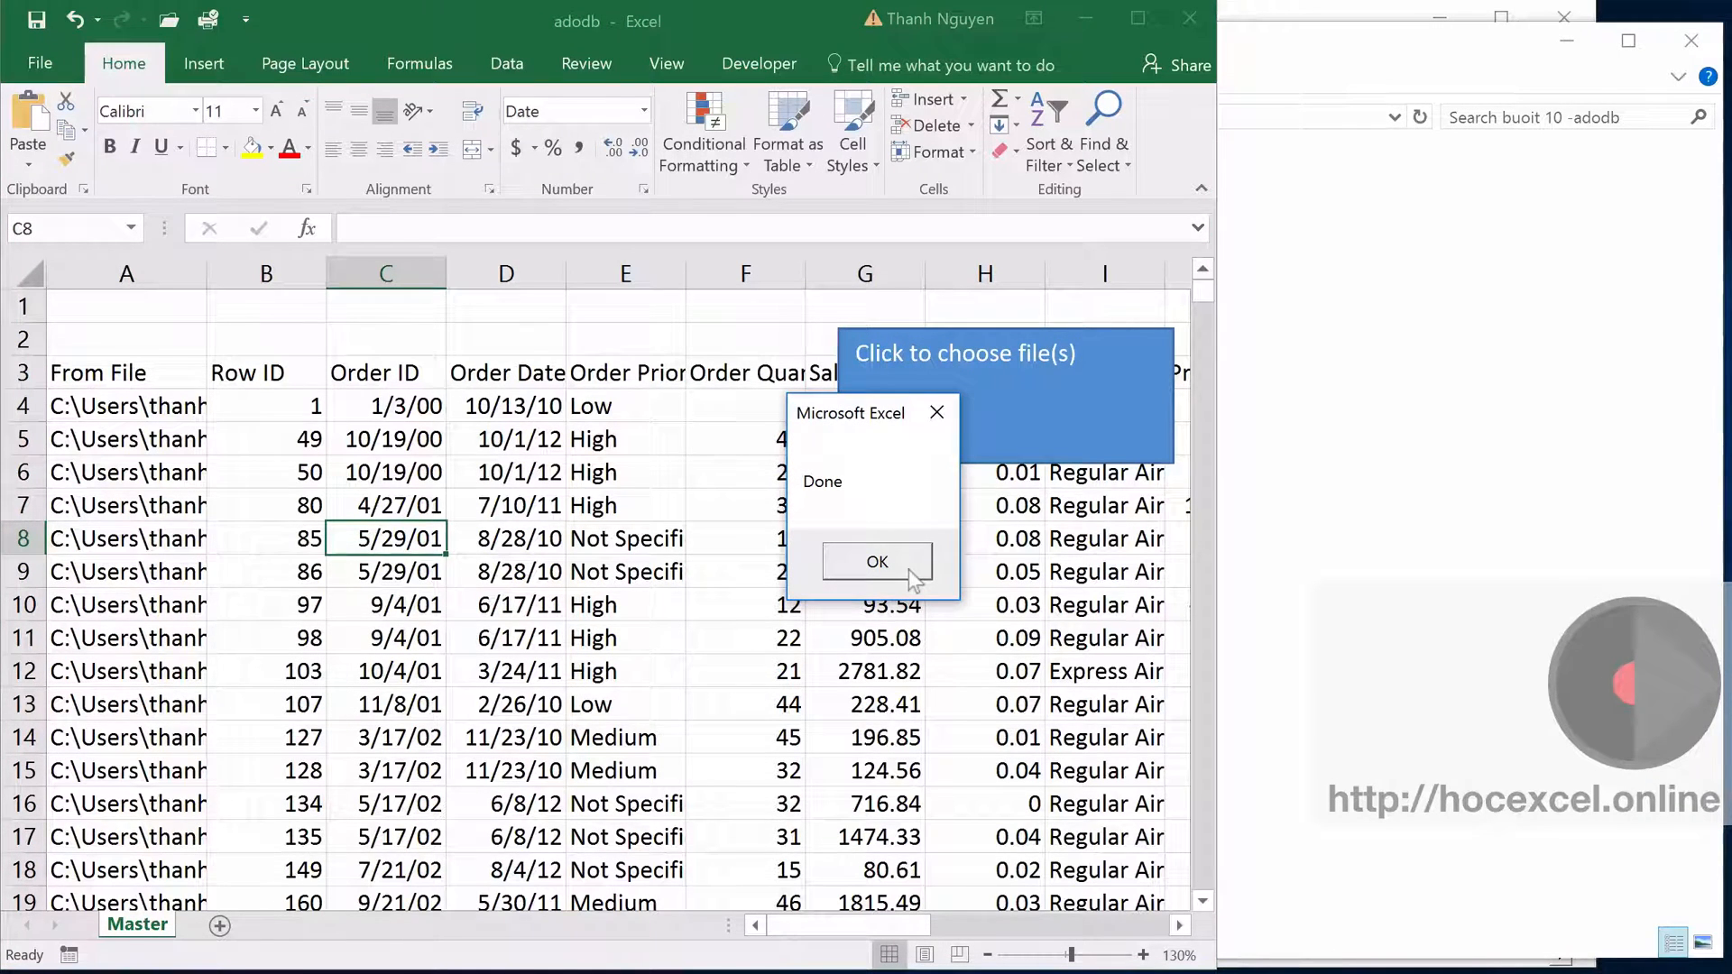
- Dismiss the Done message and inspect an imported Order Priority value in the Master sheet
click(877, 563)
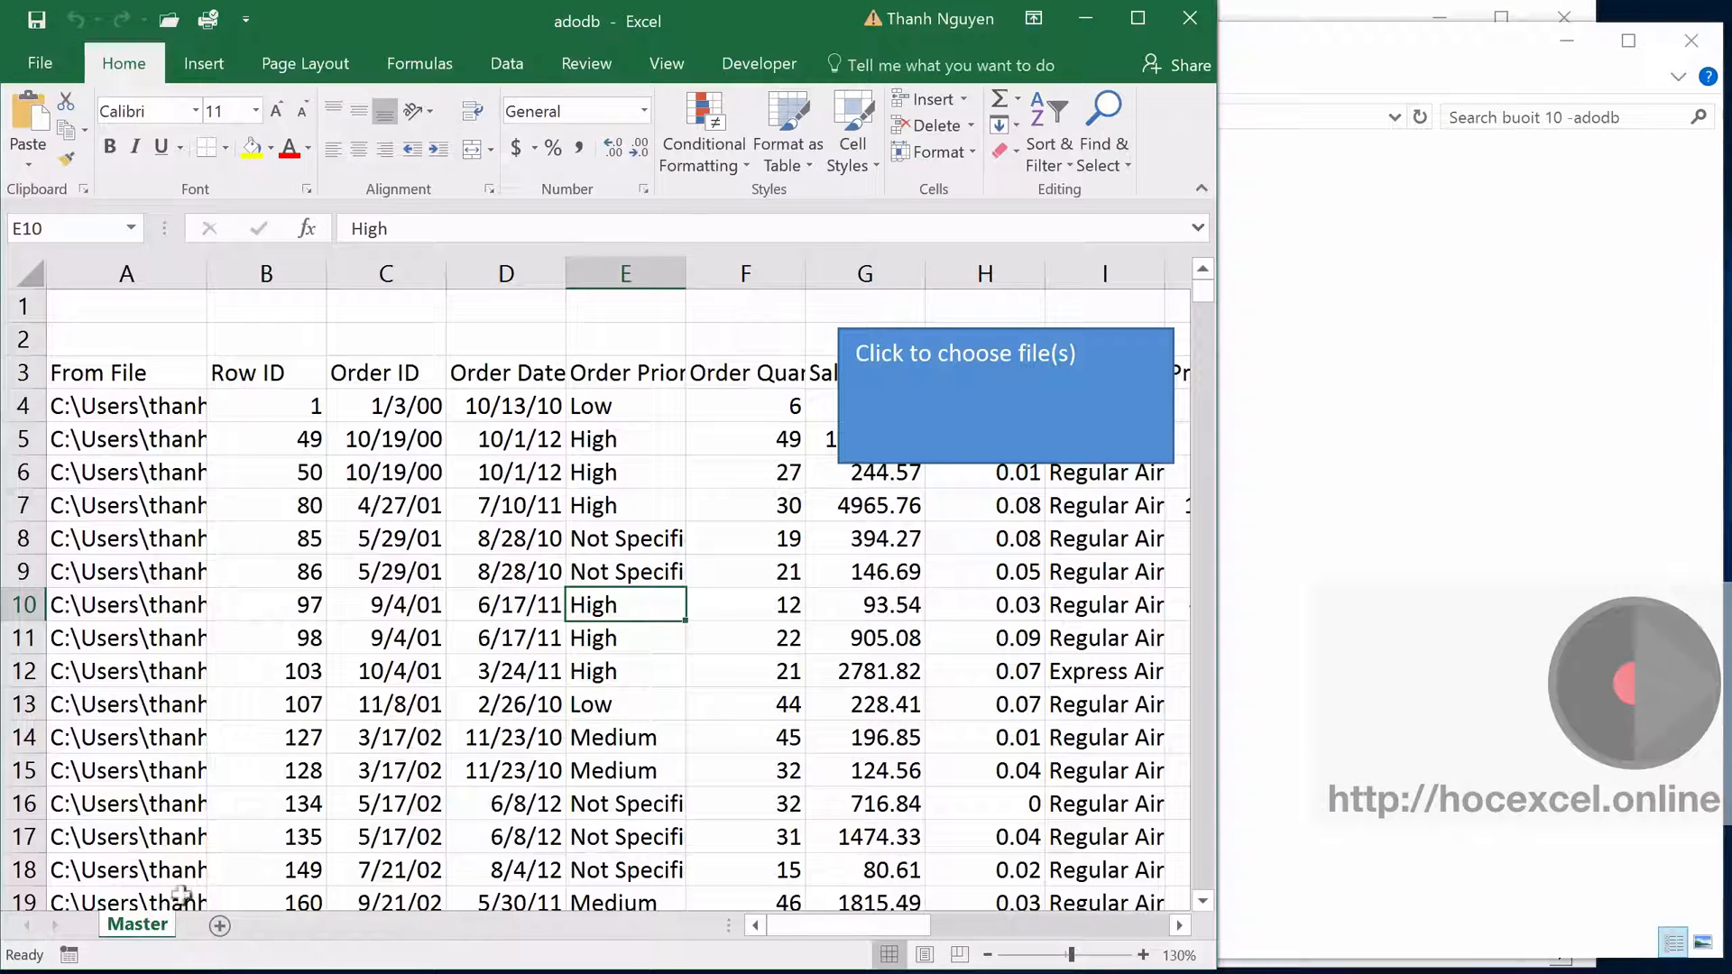
click(624, 538)
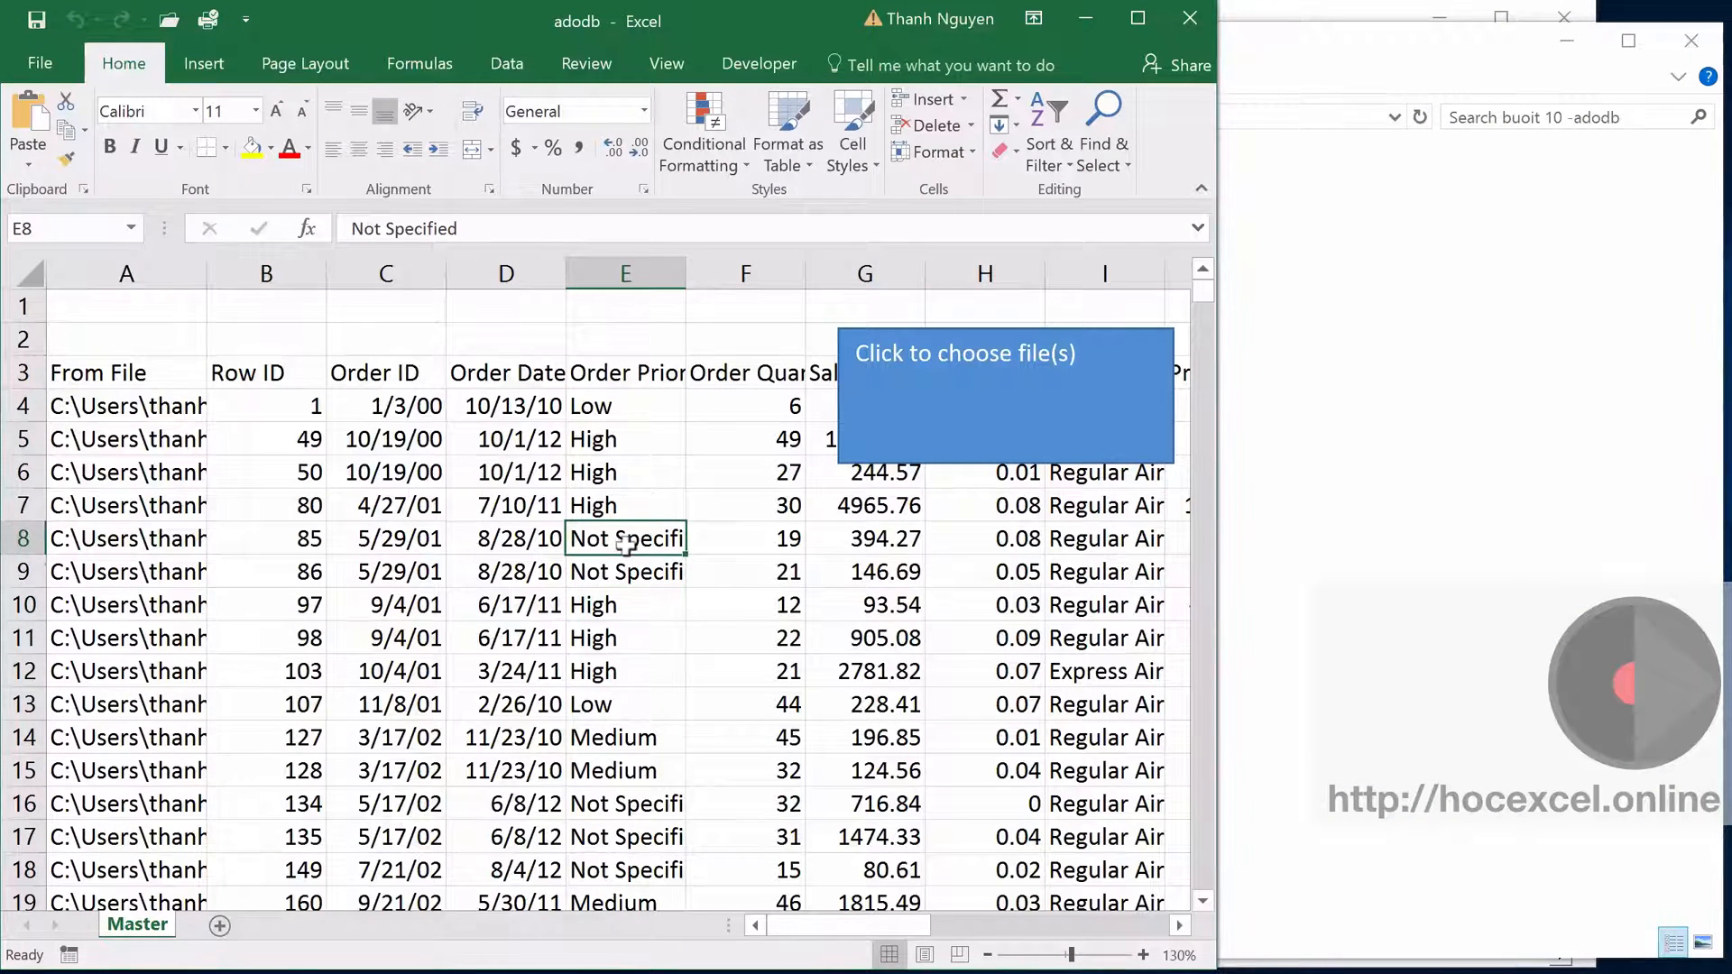